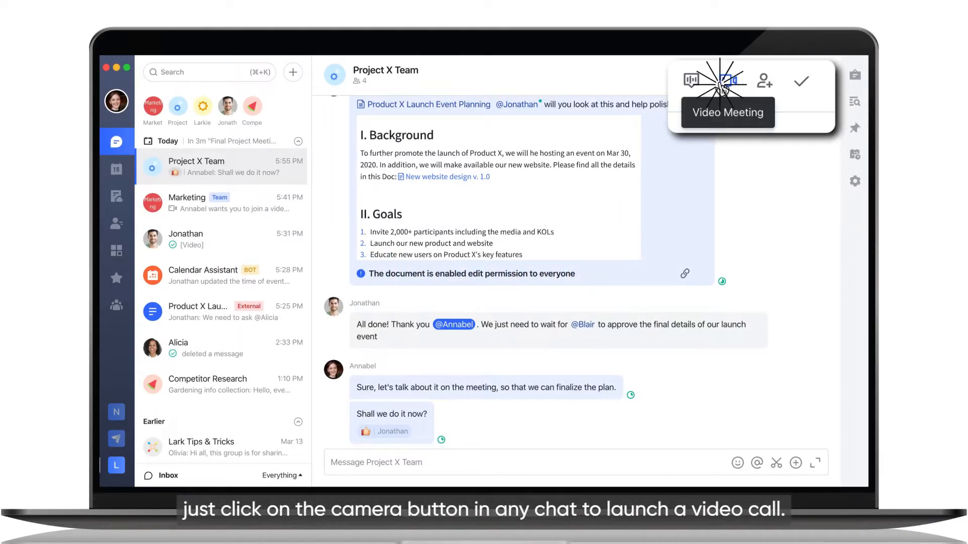
# - Launch the 'Final Project Meeting' video call from the Project X Team chat with Meet now
pyautogui.click(728, 81)
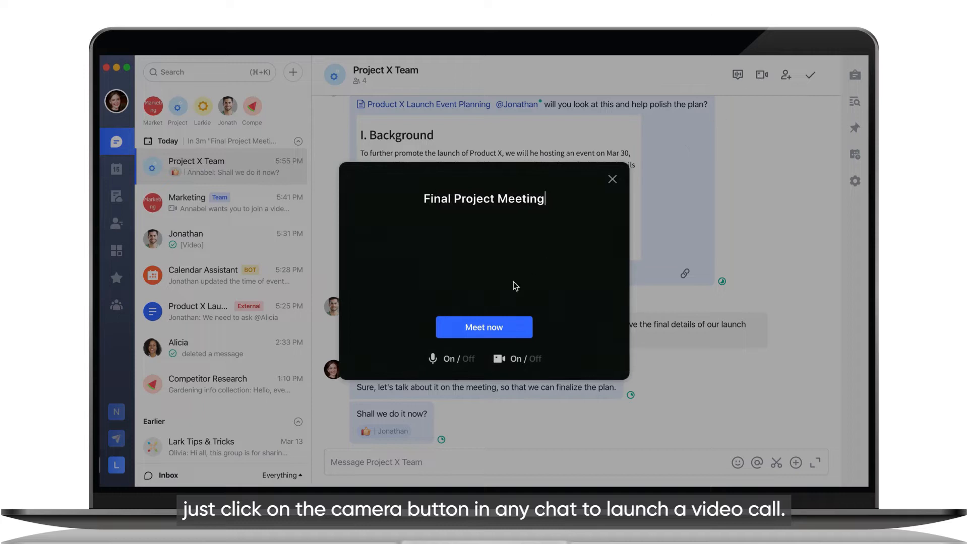
pyautogui.click(484, 327)
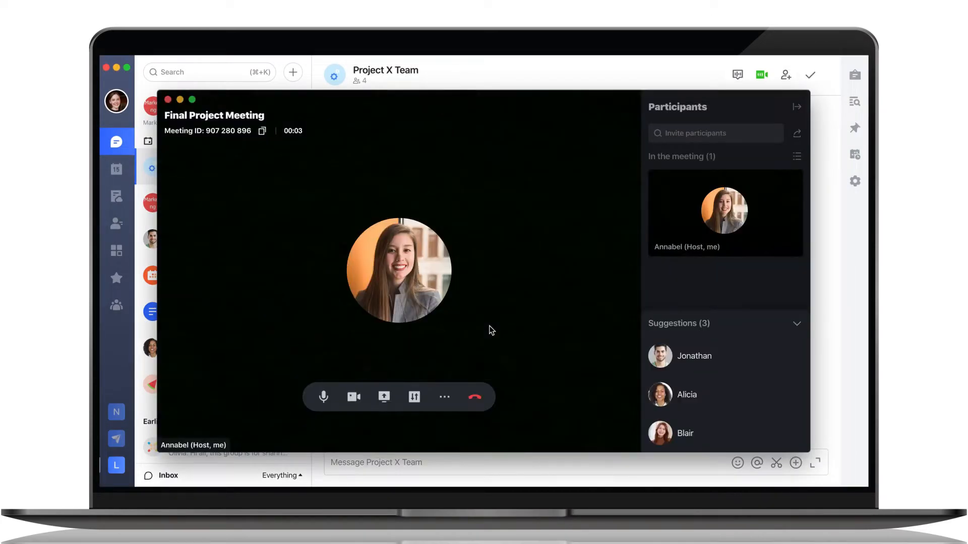
pyautogui.click(473, 396)
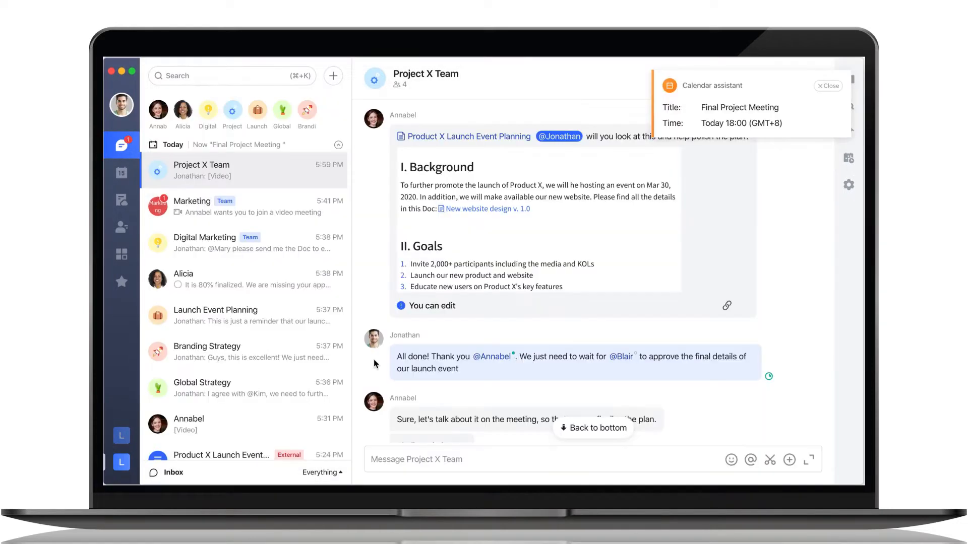
# - Open the Final Project Meeting calendar event and join its call with mic and camera on
pyautogui.click(121, 173)
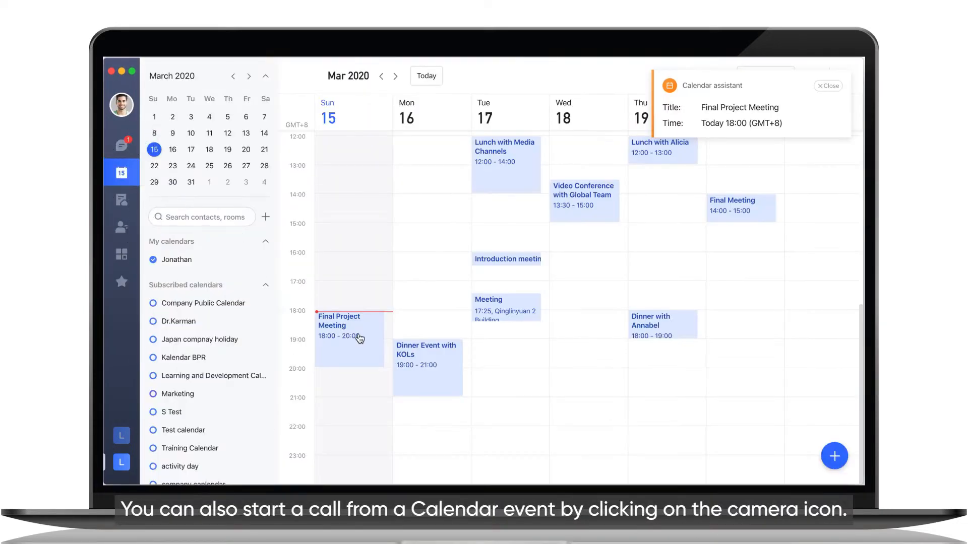
pyautogui.click(350, 326)
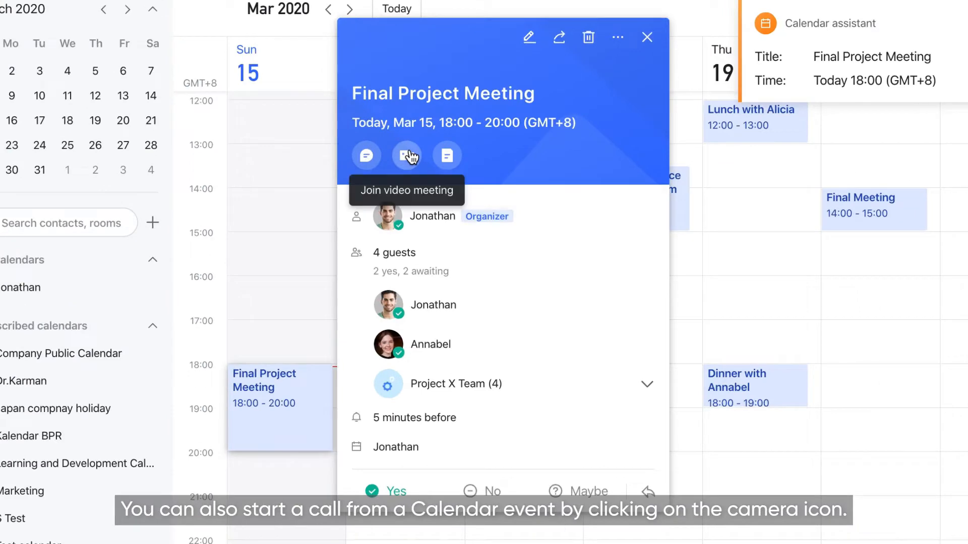
pyautogui.click(407, 155)
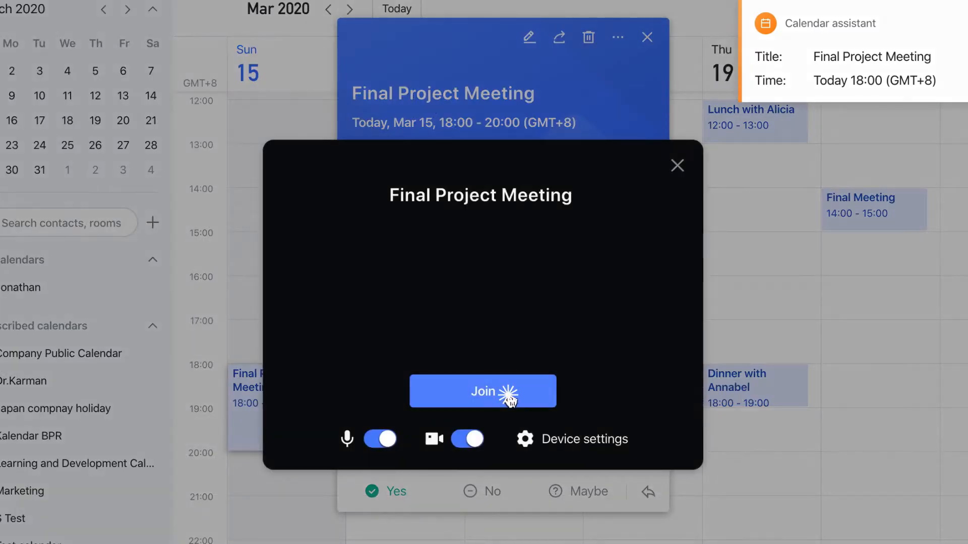
pyautogui.click(482, 391)
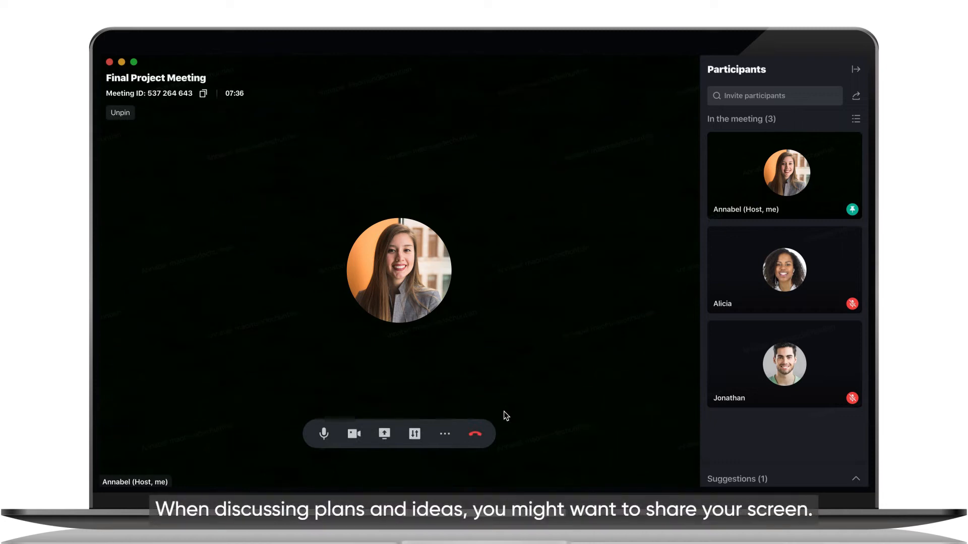
# - Share the screen and Product X Launch Event Planning doc, browse independently, then follow the presenter
pyautogui.click(383, 434)
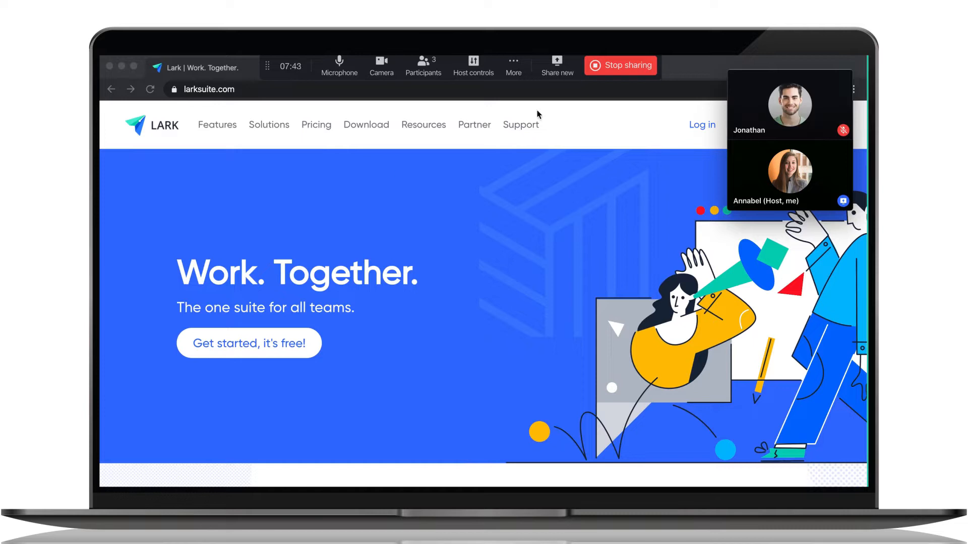
pyautogui.click(384, 434)
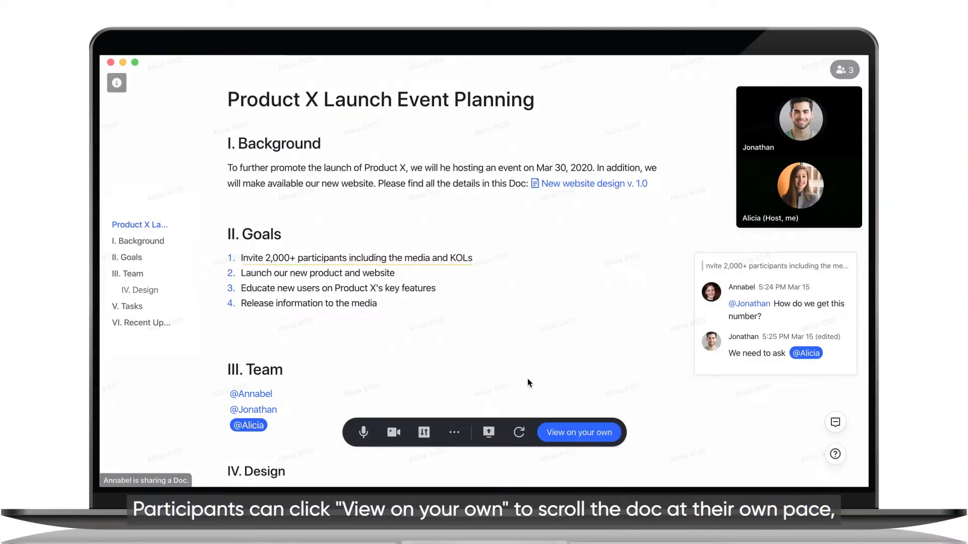
pyautogui.click(578, 432)
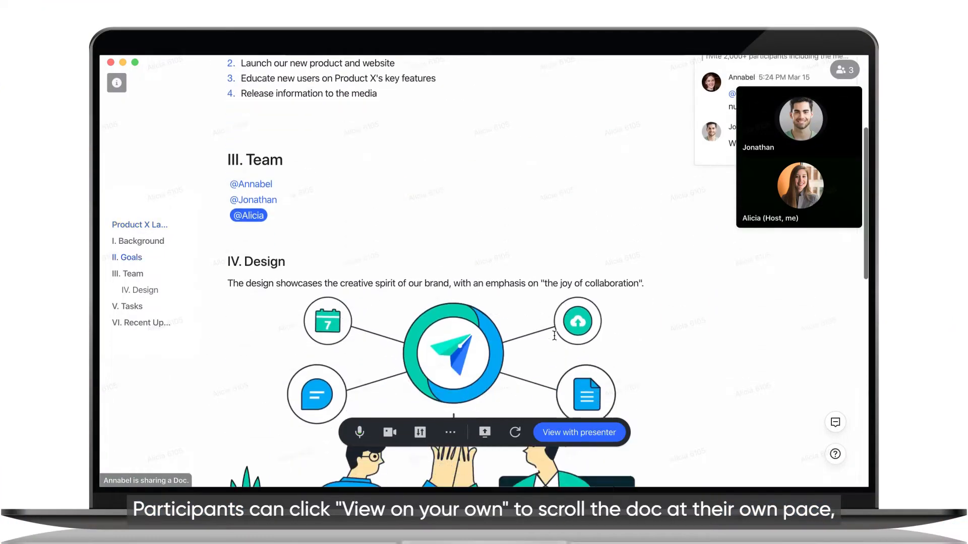
pyautogui.click(578, 432)
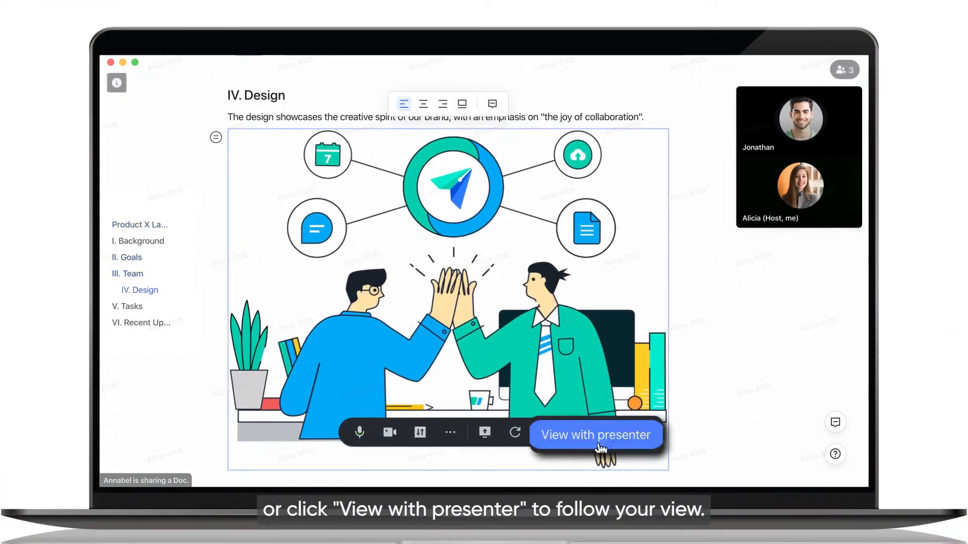
pyautogui.click(595, 434)
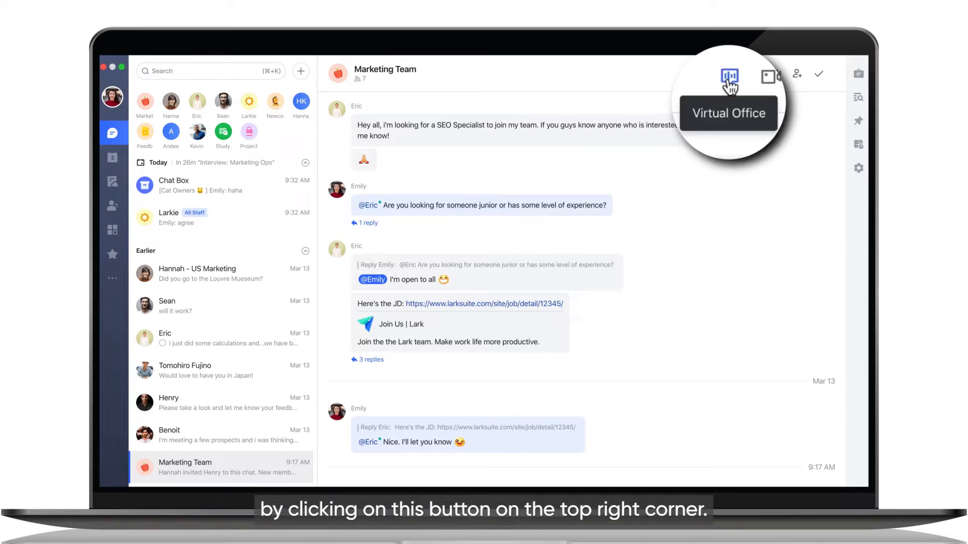
# - Open the Marketing Team virtual office, mute your mic, hang up, then rejoin
pyautogui.click(729, 75)
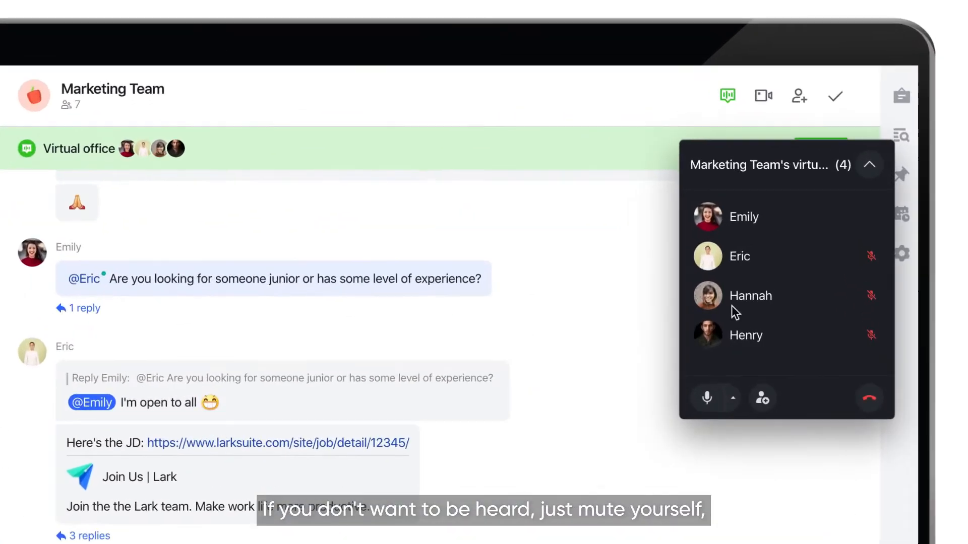
pyautogui.click(706, 398)
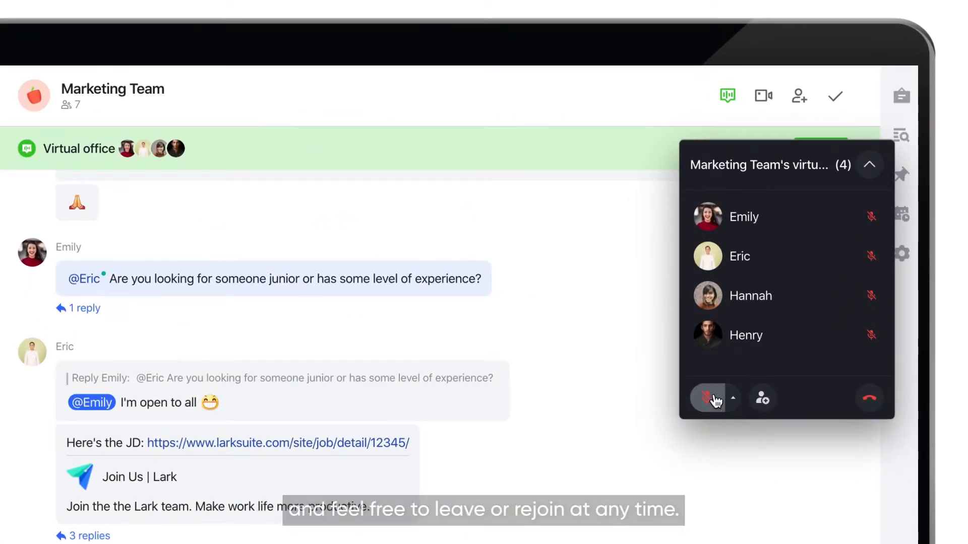
pyautogui.click(714, 398)
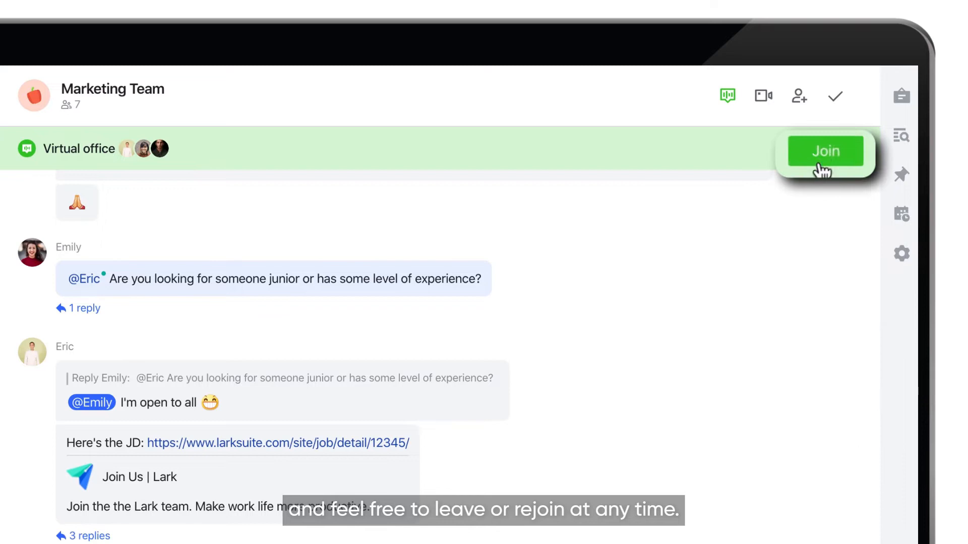
pyautogui.click(825, 151)
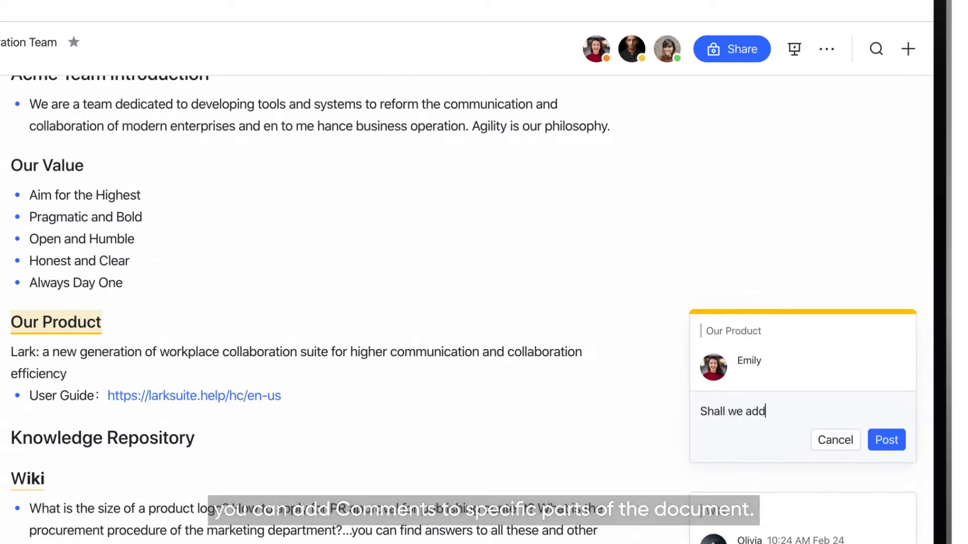
# - Post the comment on Our Product, then open the Annual Offsite Budget sheet's comment thread
pyautogui.click(885, 440)
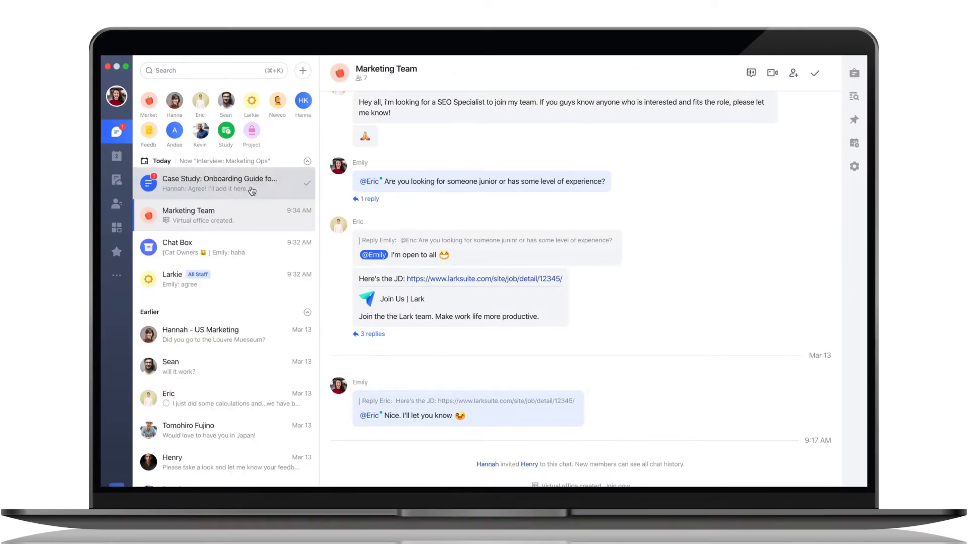
pyautogui.click(219, 183)
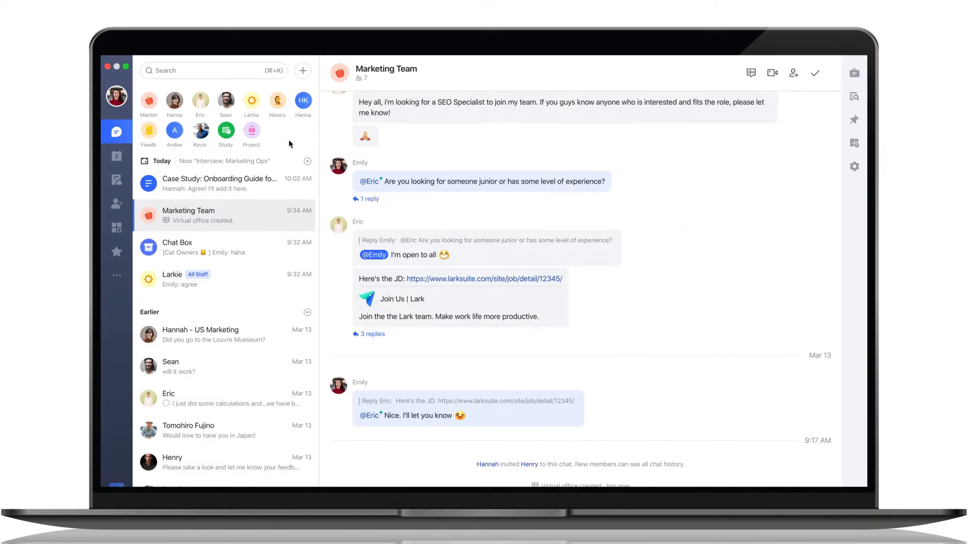
pyautogui.click(218, 183)
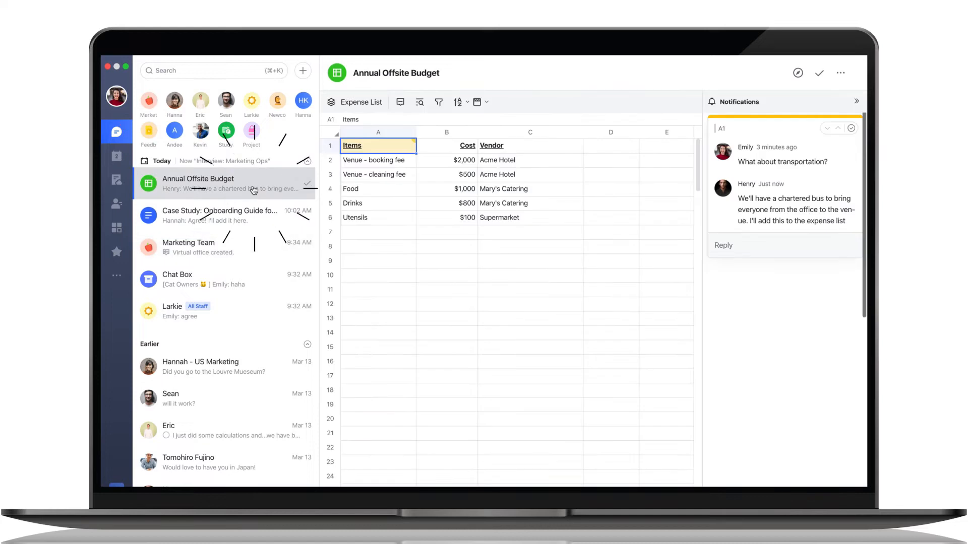
pyautogui.click(851, 186)
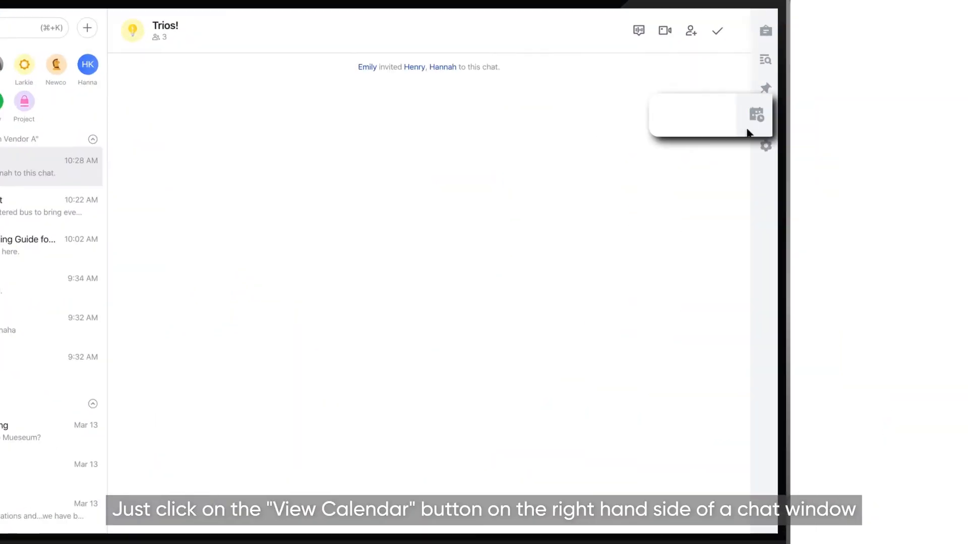
# - Show the Trios! members' calendars beside the chat, then switch to the full weekly Calendar
pyautogui.click(765, 117)
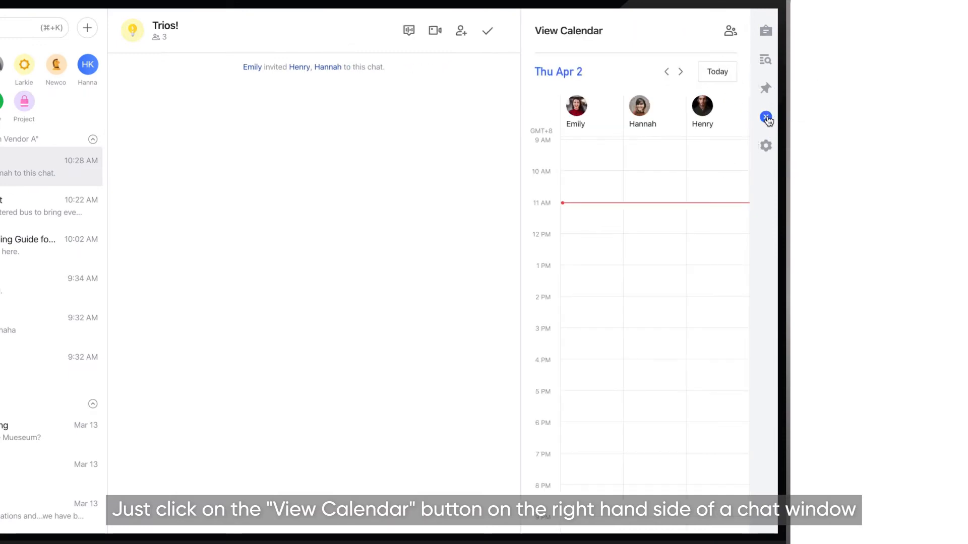
pyautogui.click(765, 117)
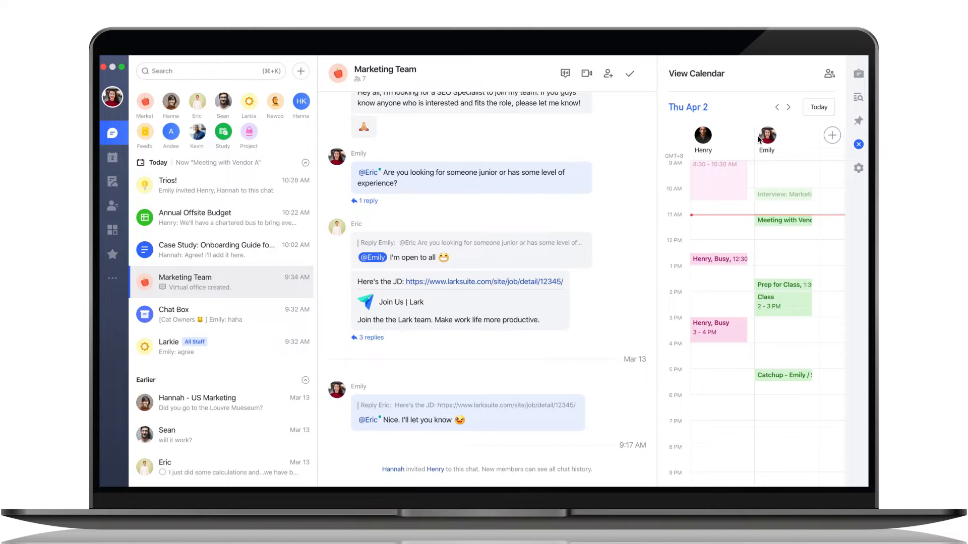
pyautogui.click(112, 158)
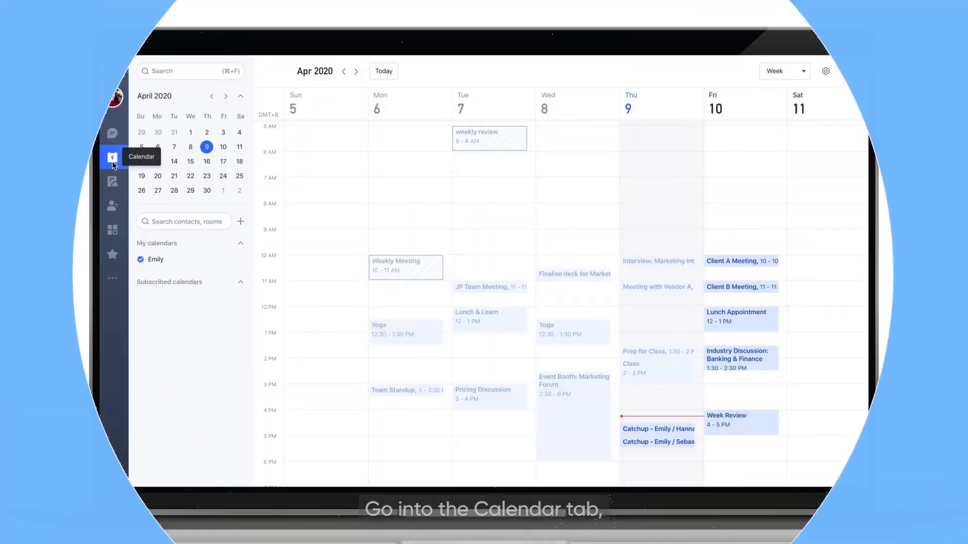
# - Uncheck Hannah's subscribed calendar so her busy slots disappear from the week
pyautogui.click(184, 220)
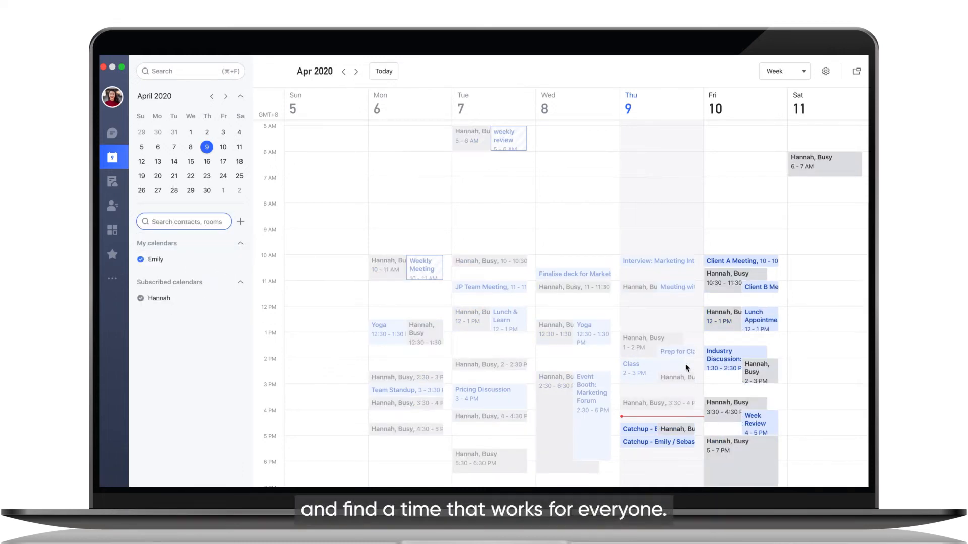
pyautogui.click(745, 390)
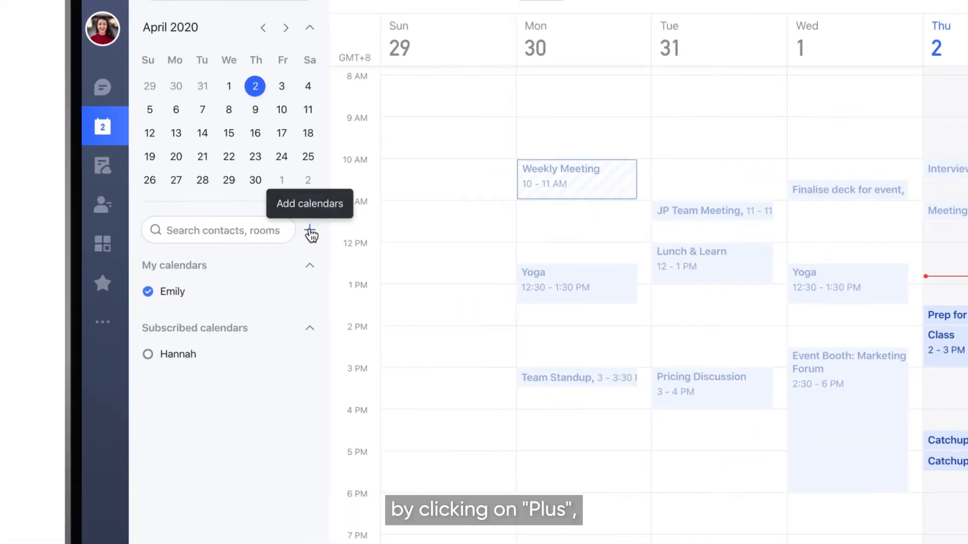
# - Create a public calendar named 'Project X launch schedule', confirming the public-visibility warning
pyautogui.click(311, 233)
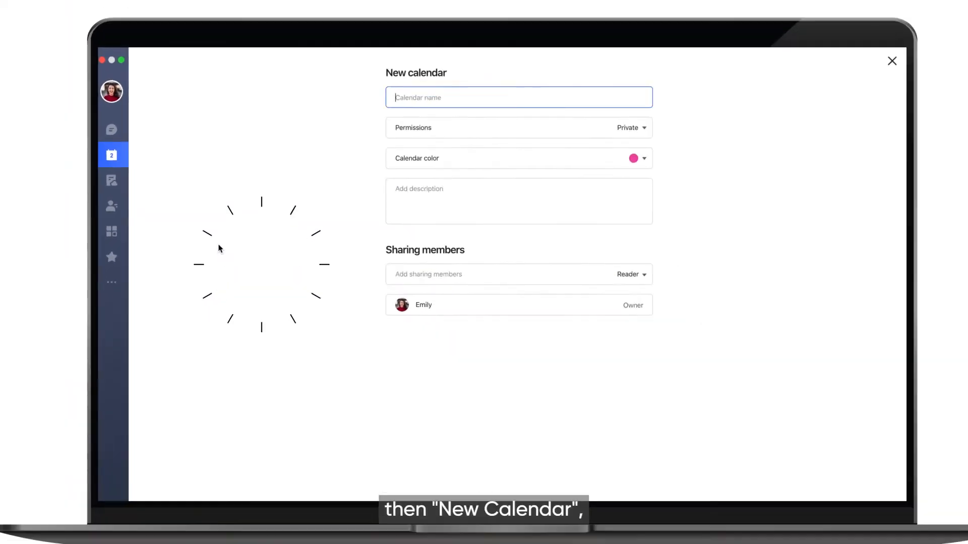
pyautogui.write('Project X launch schedule')
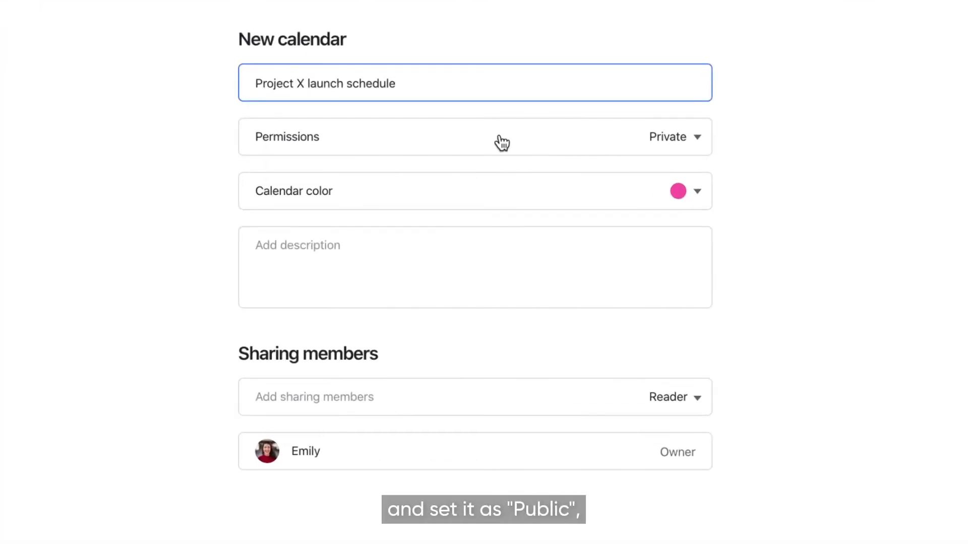
pyautogui.click(674, 136)
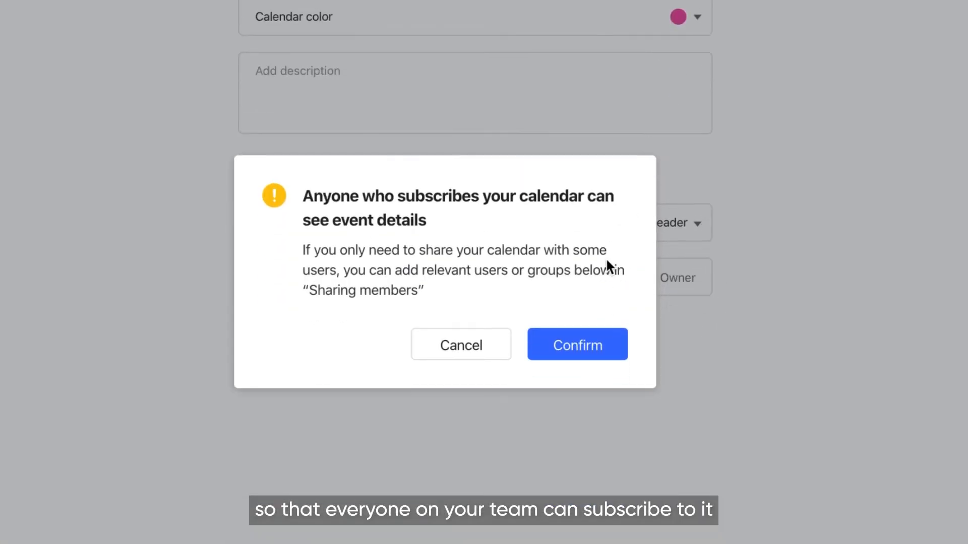
pyautogui.click(577, 344)
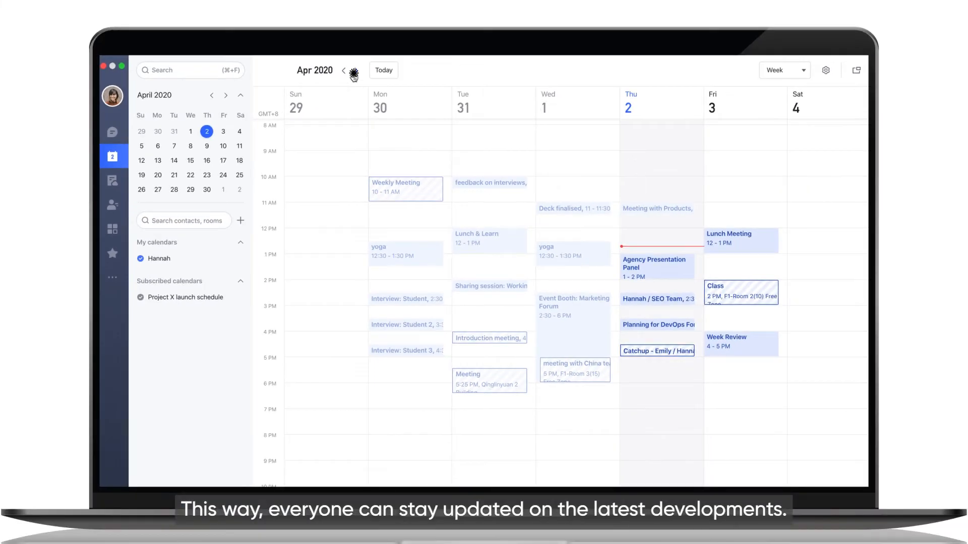
pyautogui.click(355, 69)
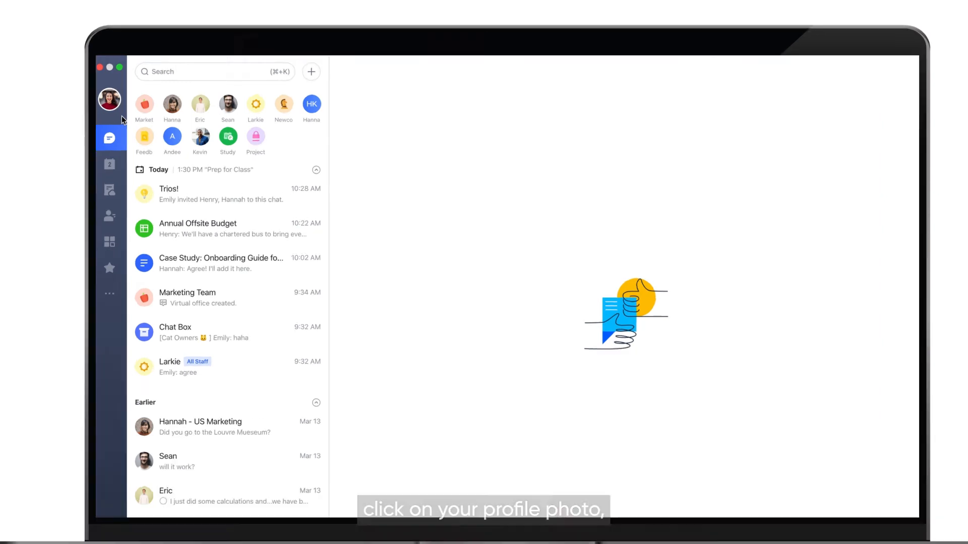
# - Snooze notifications with Do Not Disturb from your profile, then open the Marketing Team chat
pyautogui.click(109, 99)
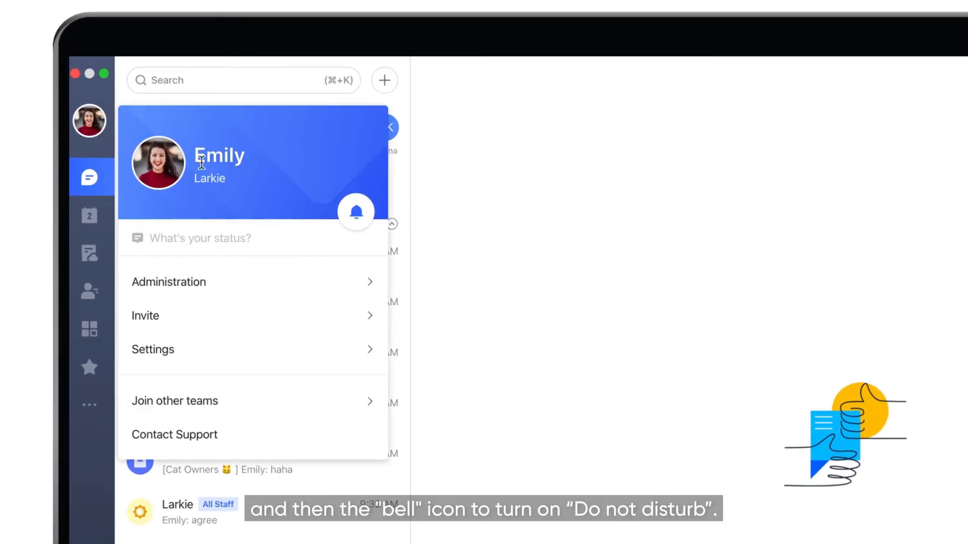
pyautogui.click(356, 212)
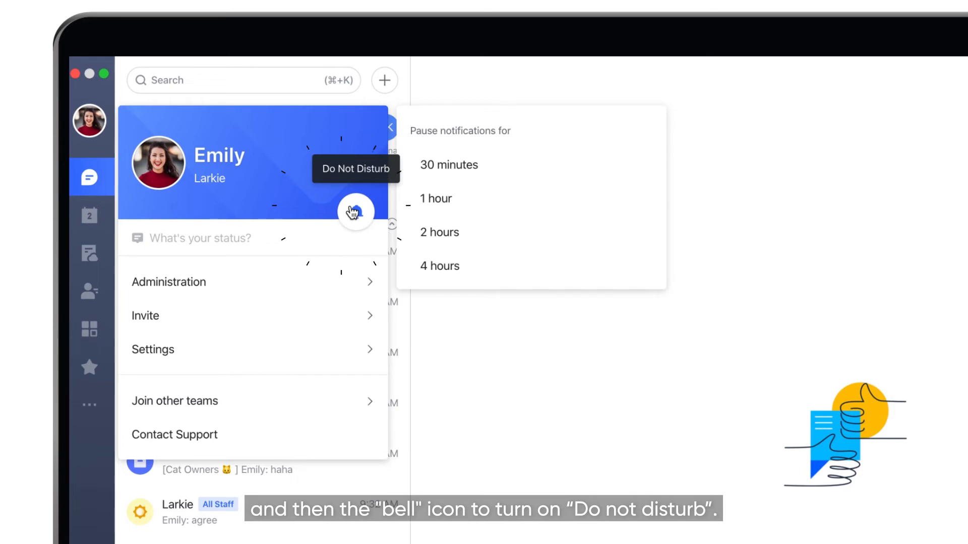
pyautogui.click(448, 164)
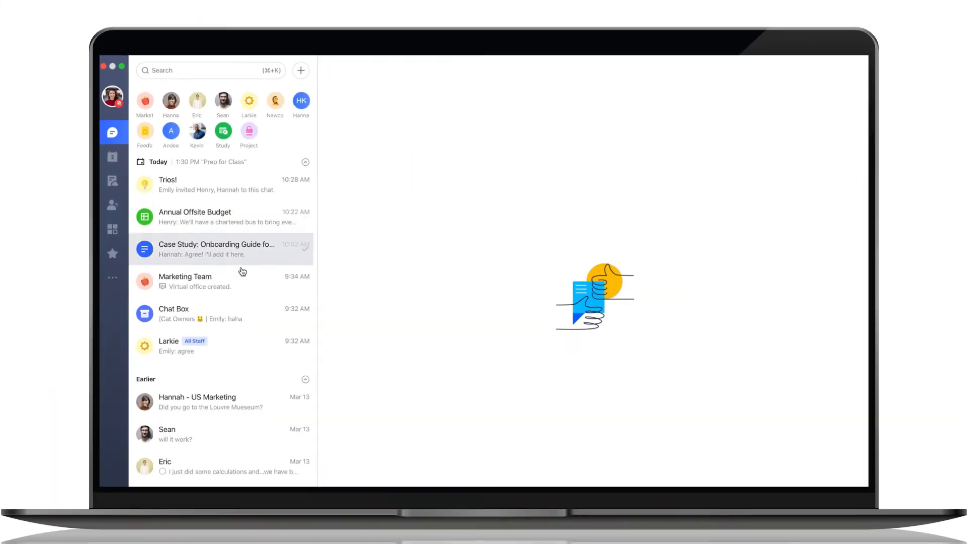
pyautogui.click(311, 373)
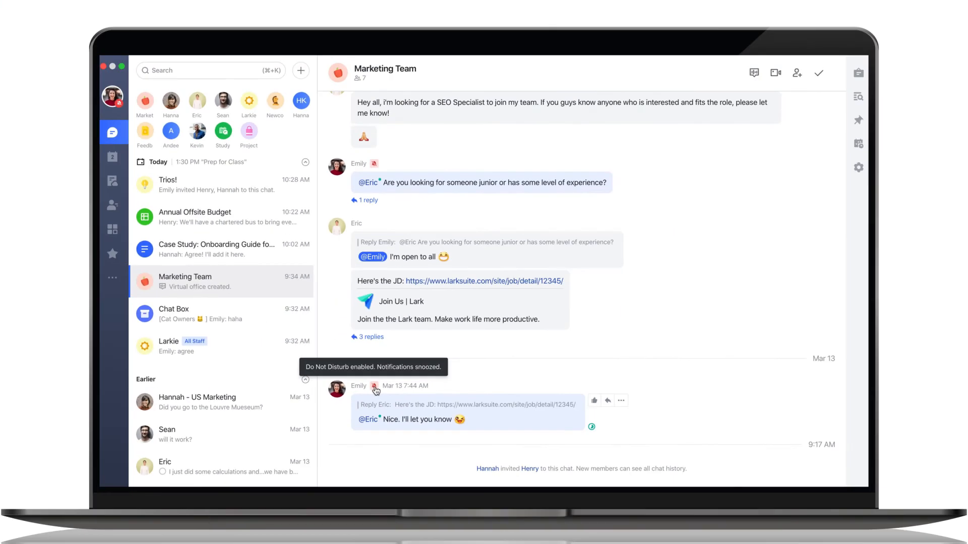
pyautogui.click(113, 157)
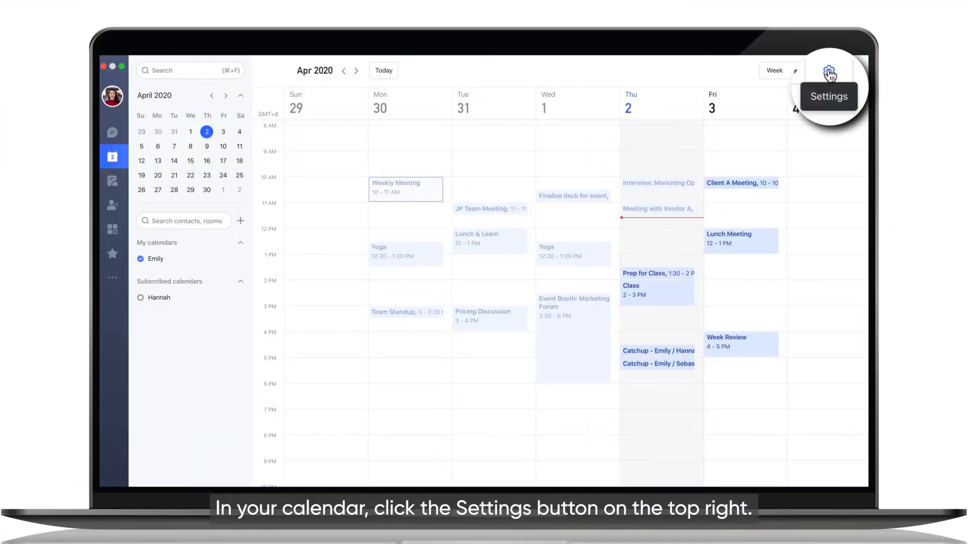
# - Enable working hours 9:30 AM–6:30 PM, copy Monday's range to all weekdays, and confirm
pyautogui.click(829, 75)
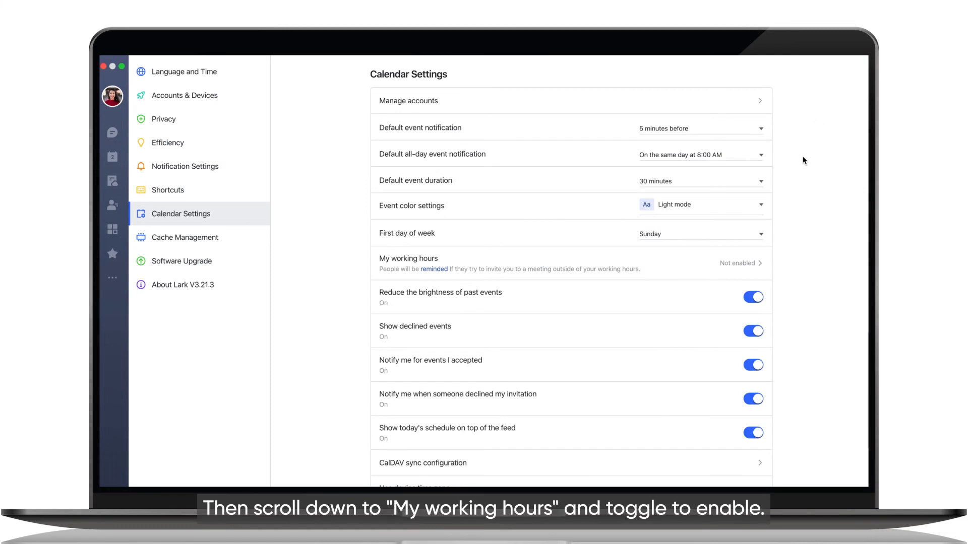
pyautogui.click(737, 263)
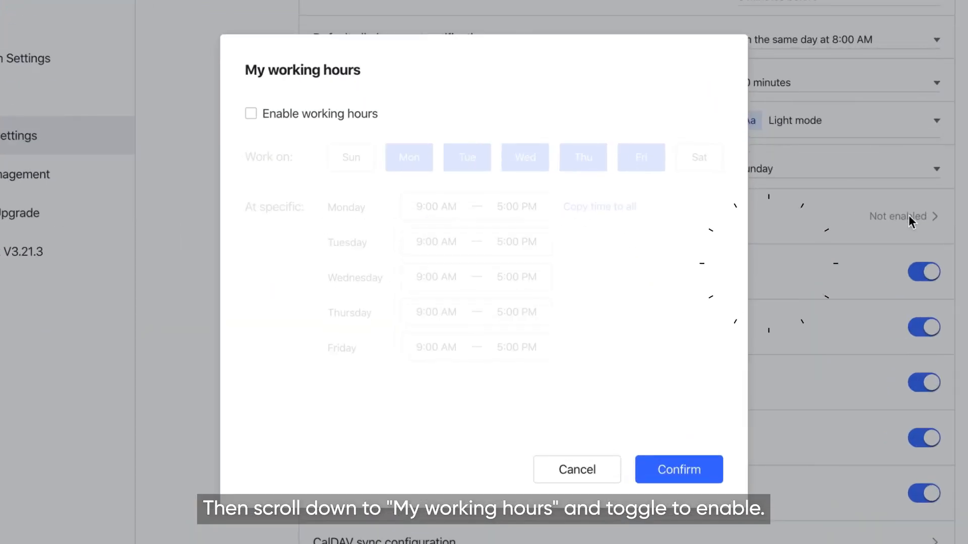
pyautogui.click(250, 113)
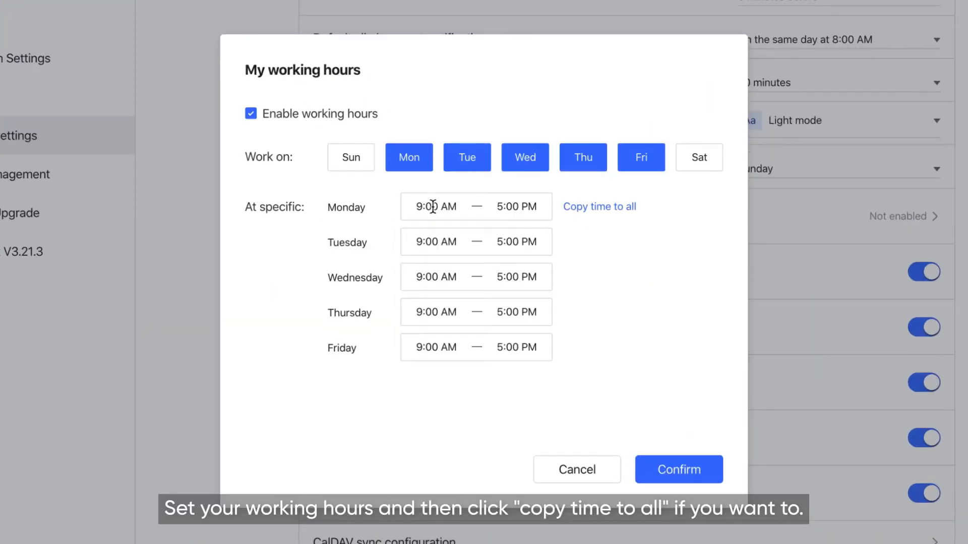
pyautogui.click(476, 207)
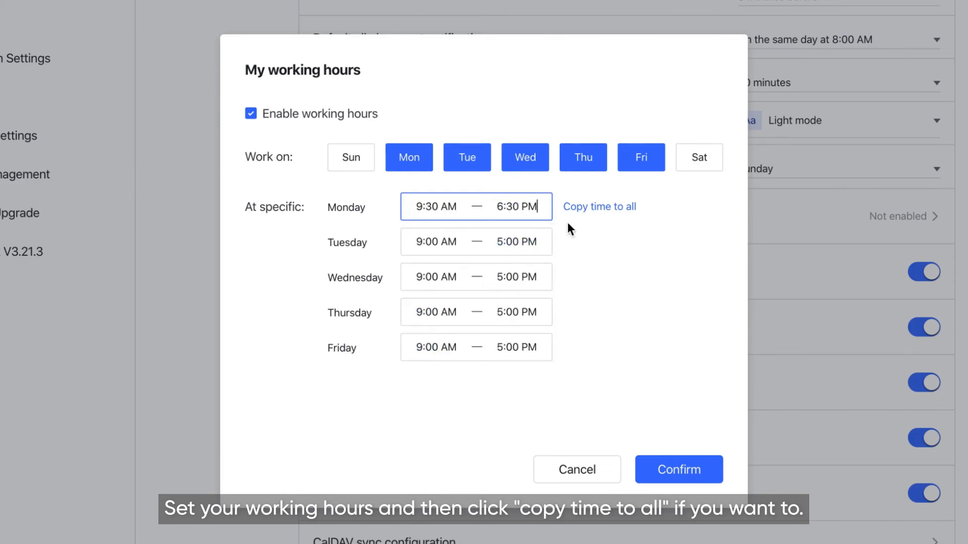
pyautogui.click(599, 207)
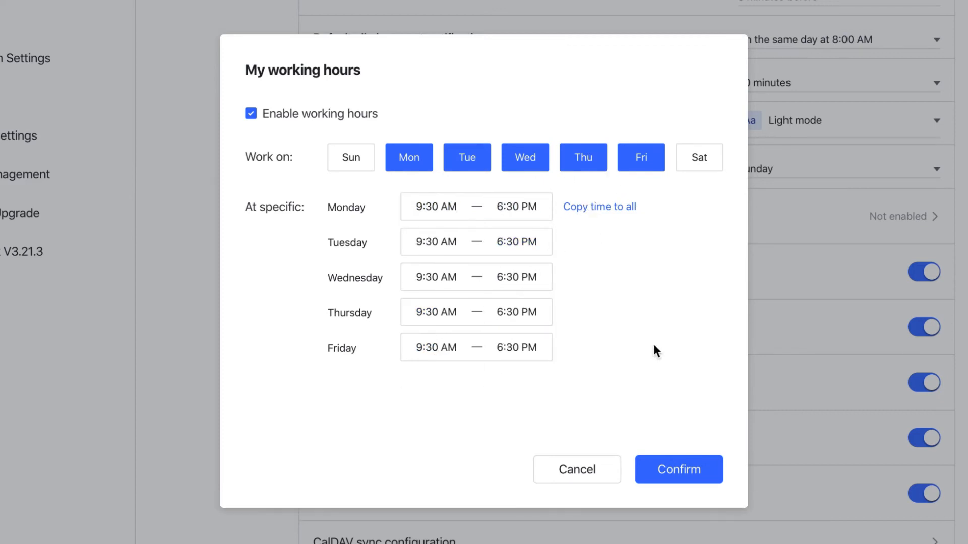
pyautogui.click(677, 469)
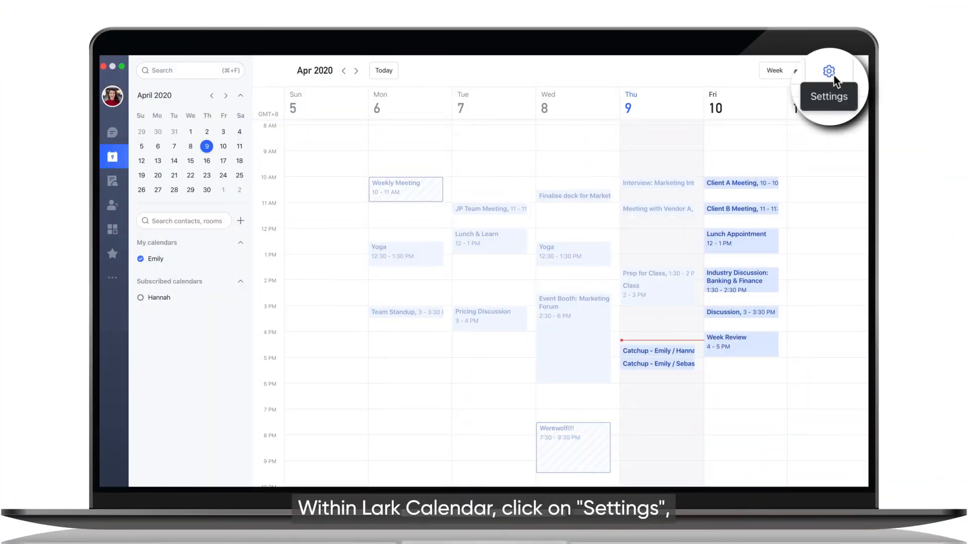
# - Enable additional time zones, choosing United Kingdom and New York Eastern, in calendar settings
pyautogui.click(828, 71)
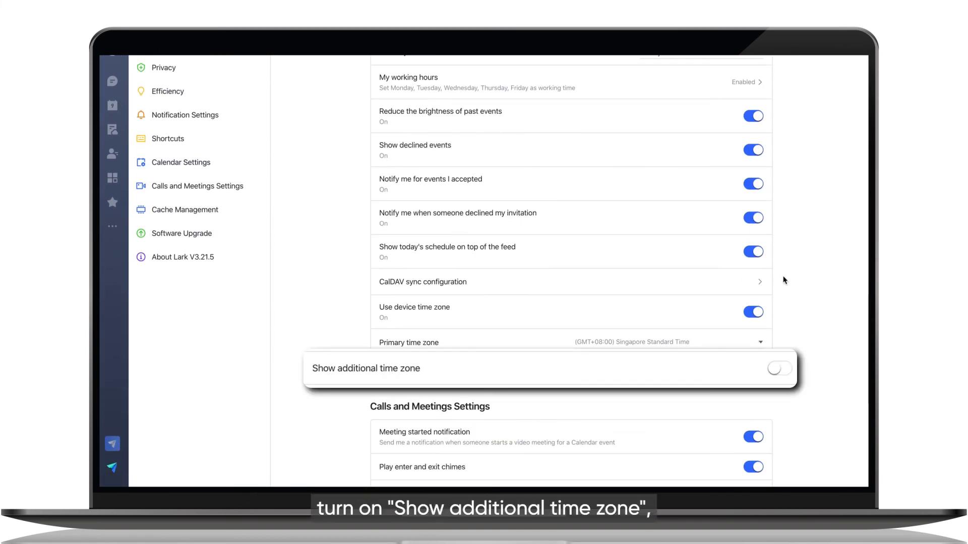
pyautogui.click(778, 369)
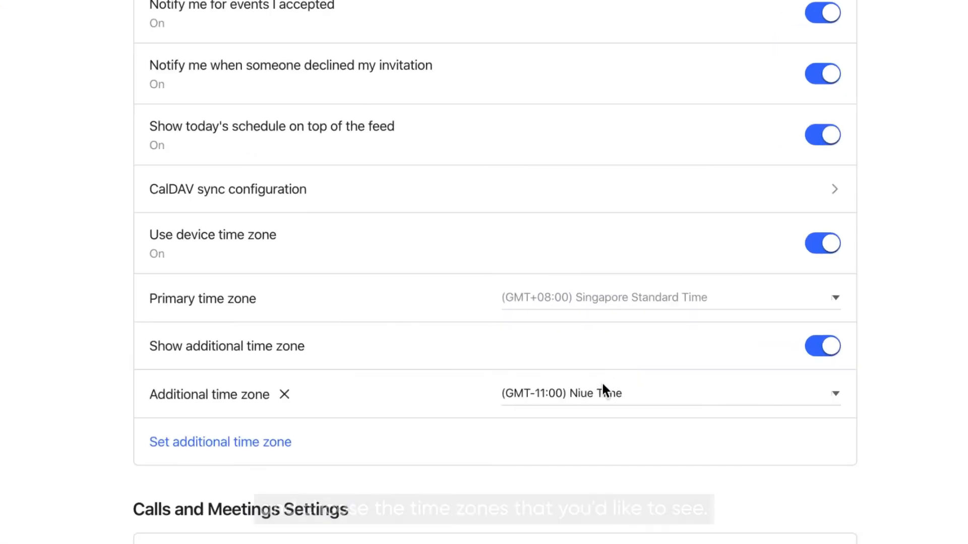
pyautogui.click(670, 393)
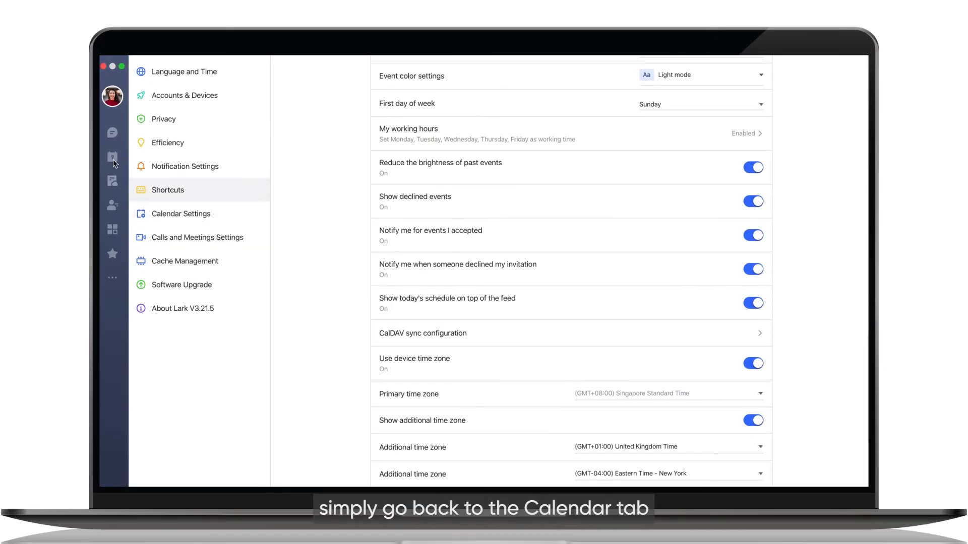
pyautogui.click(112, 158)
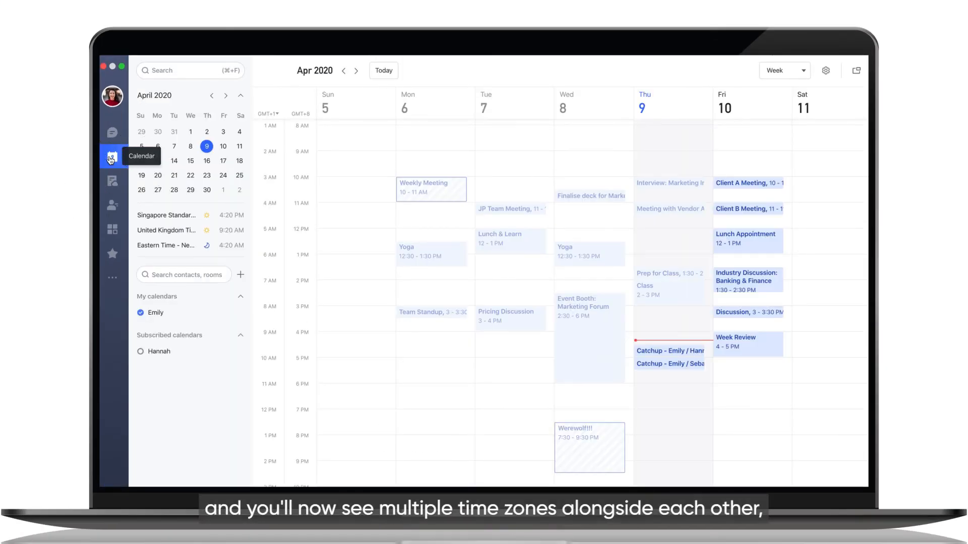
pyautogui.click(267, 112)
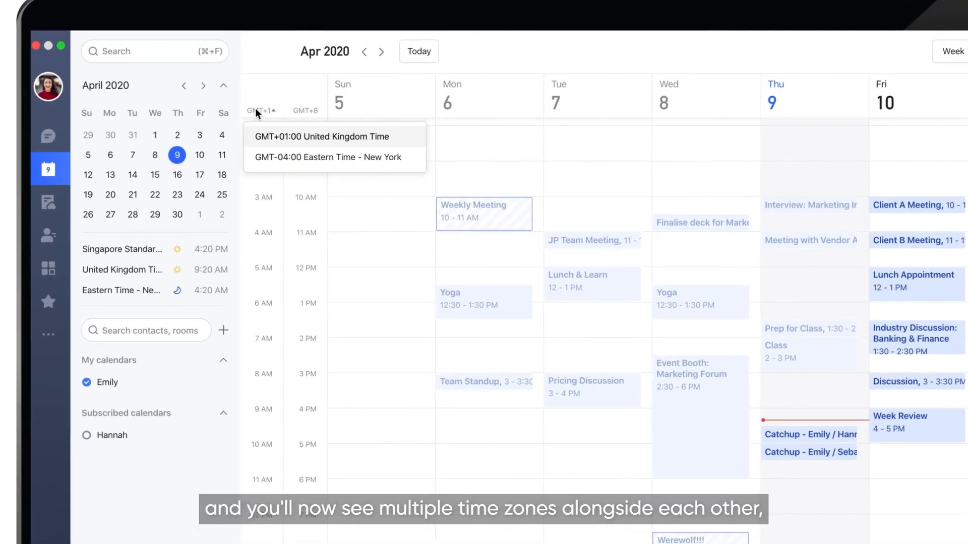